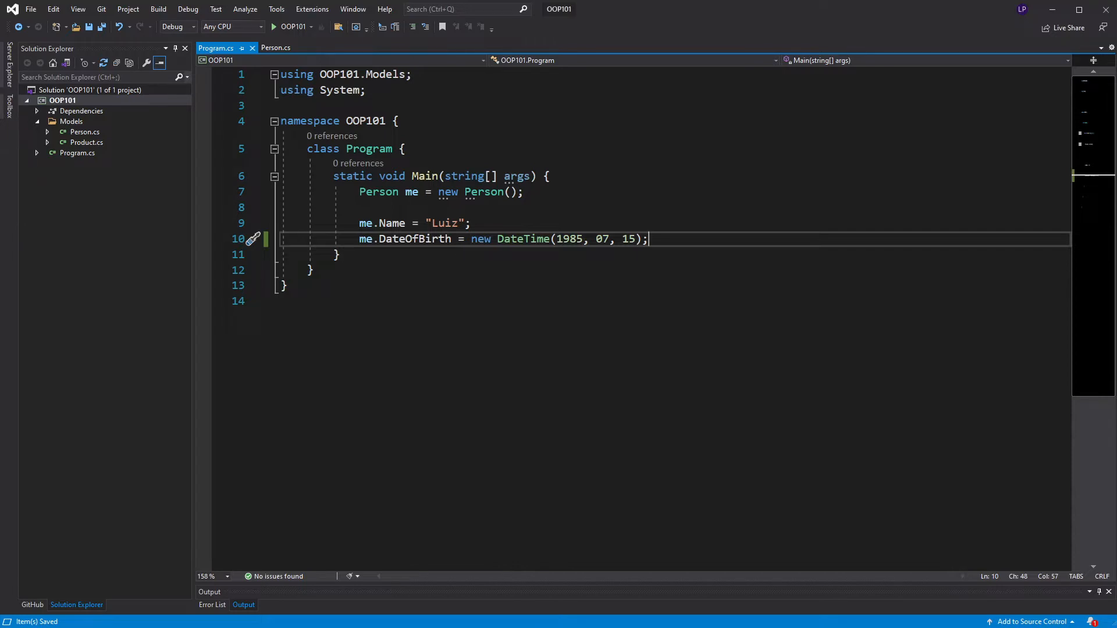
Write Console.WriteLine("Hi"); below the DateOfBirth line, completing Console via IntelliSense.
text(Conso)
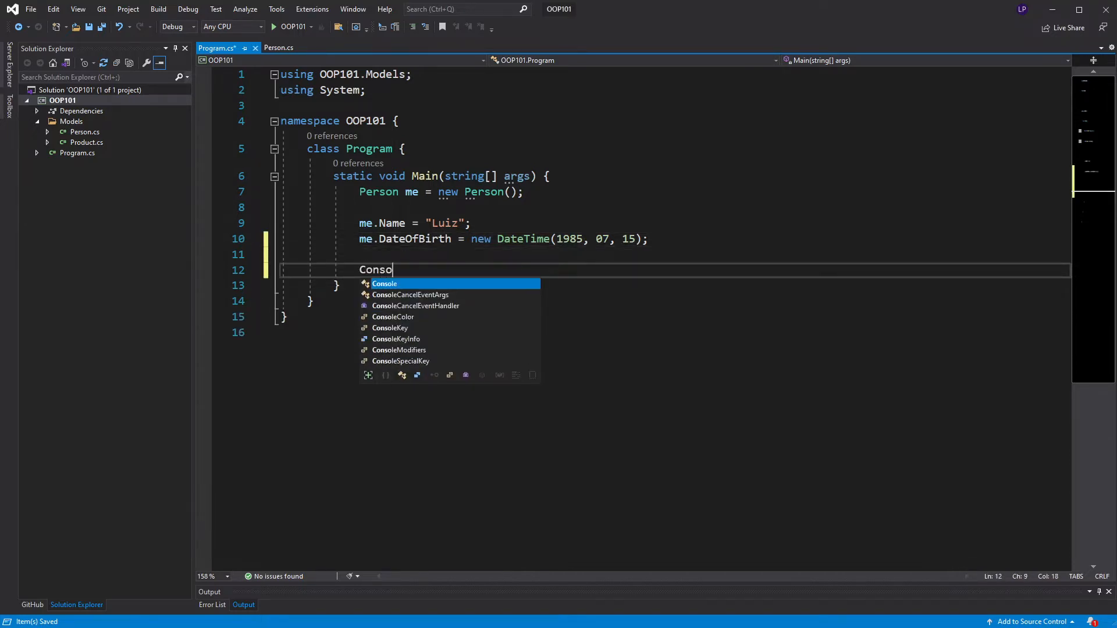
text(le.Writeli)
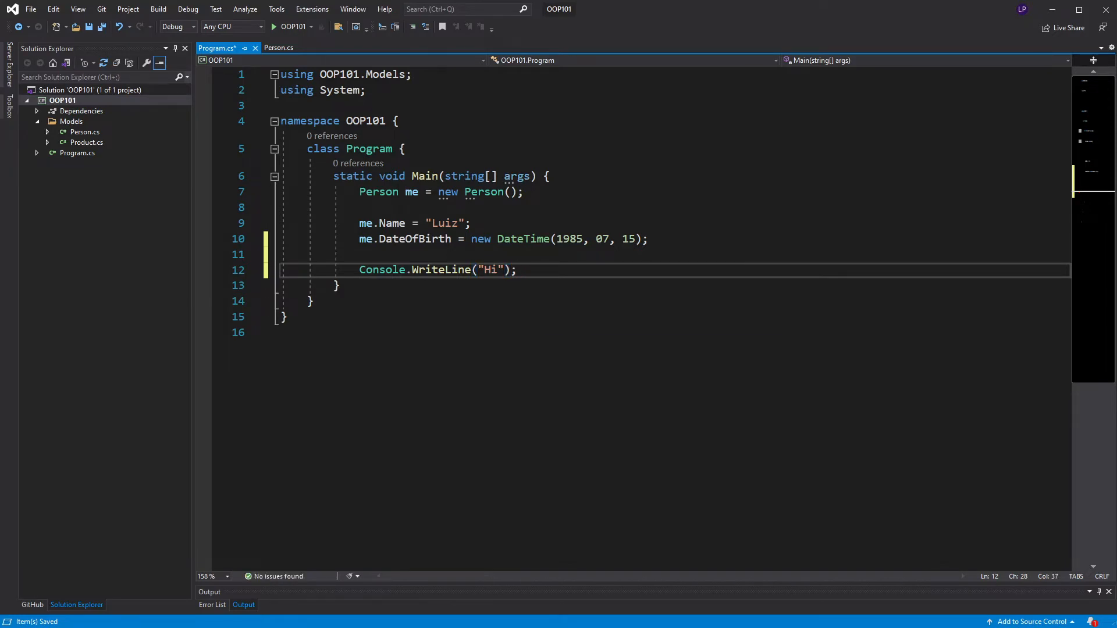
double_click(442, 269)
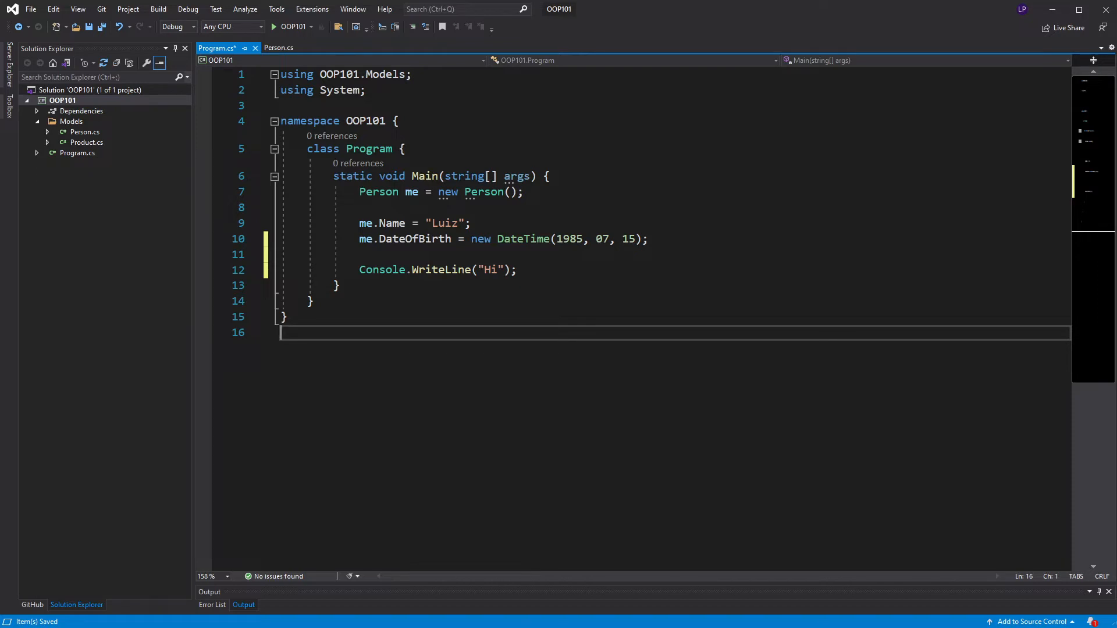
right_click(382, 269)
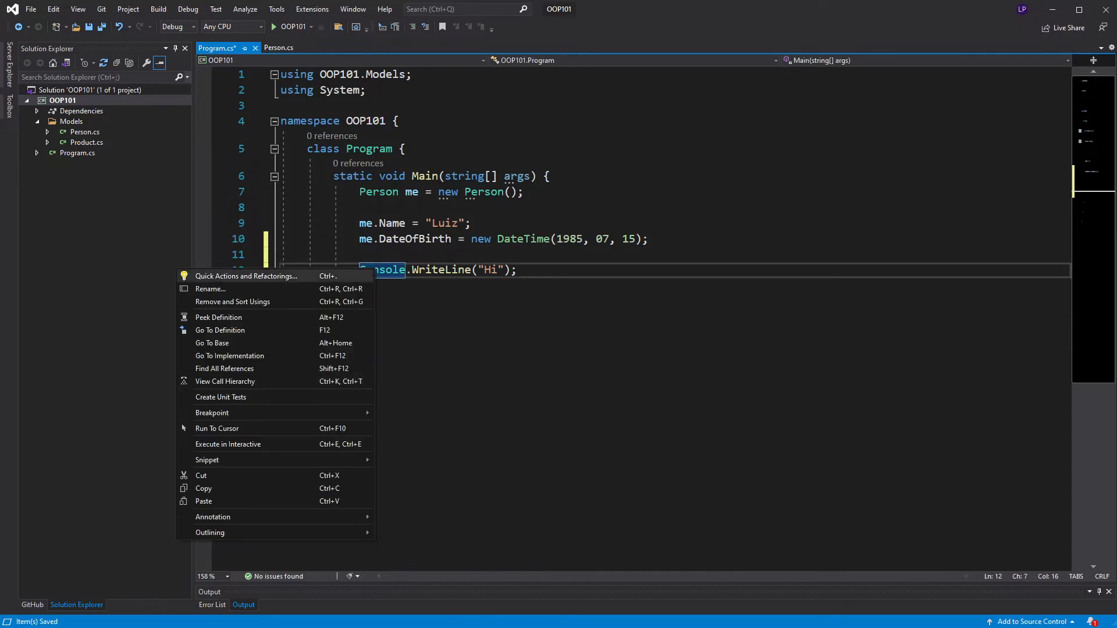
click(220, 329)
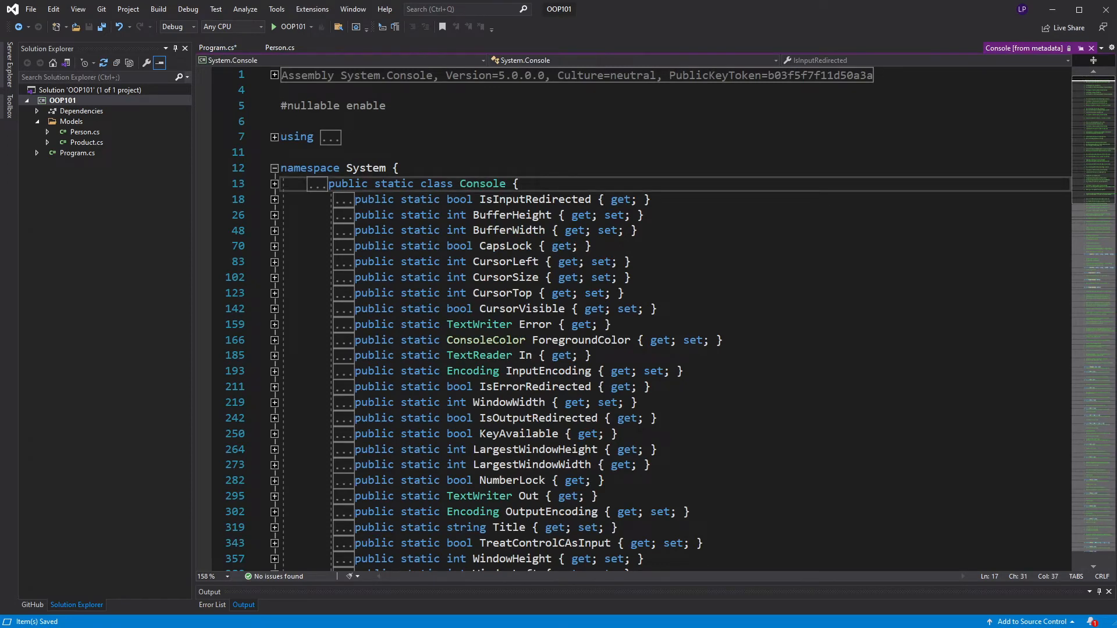
double_click(436, 184)
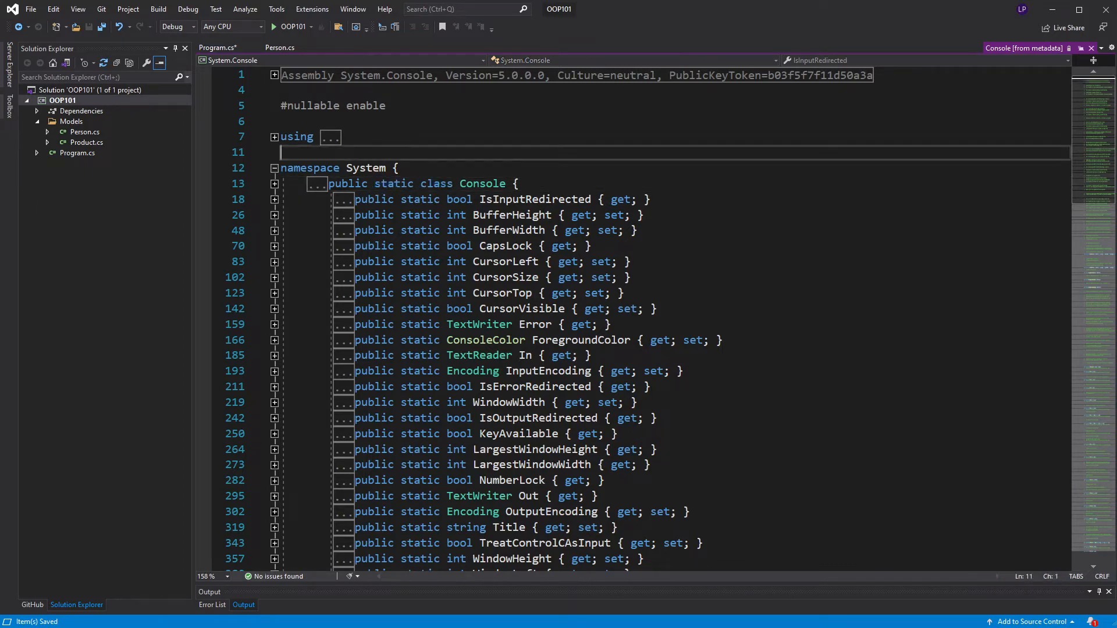
scroll(down, 3)
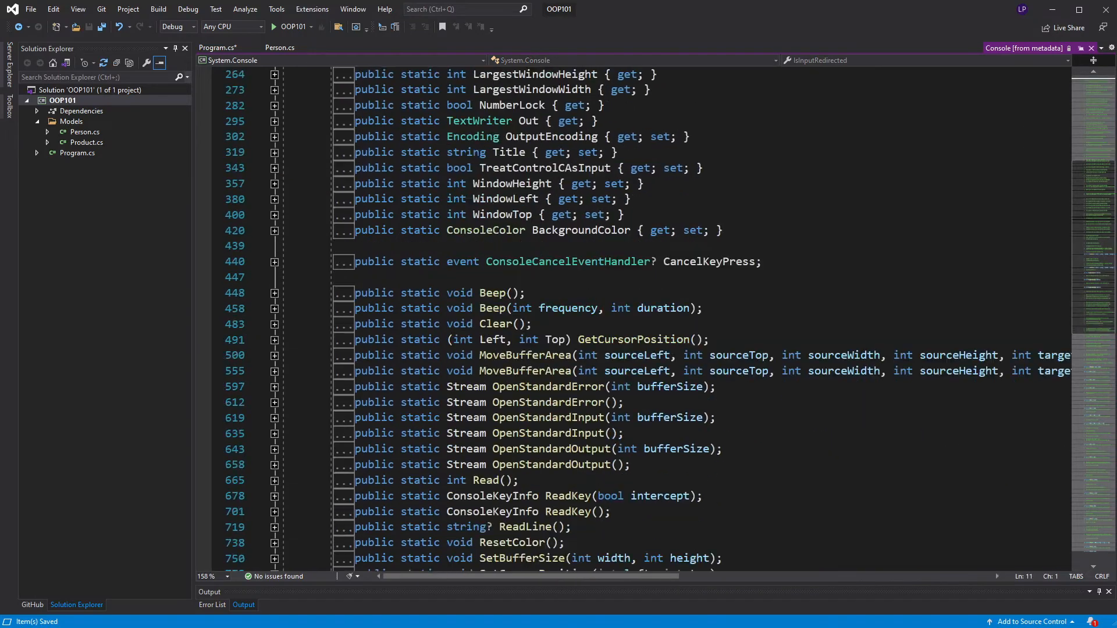
scroll(down, 3)
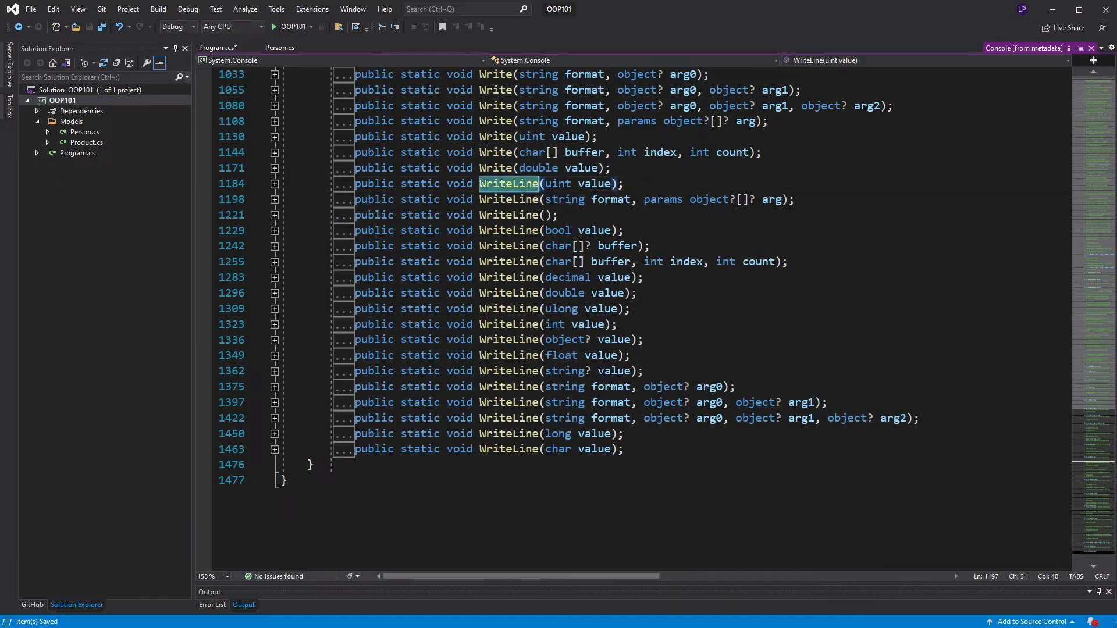
click(597, 449)
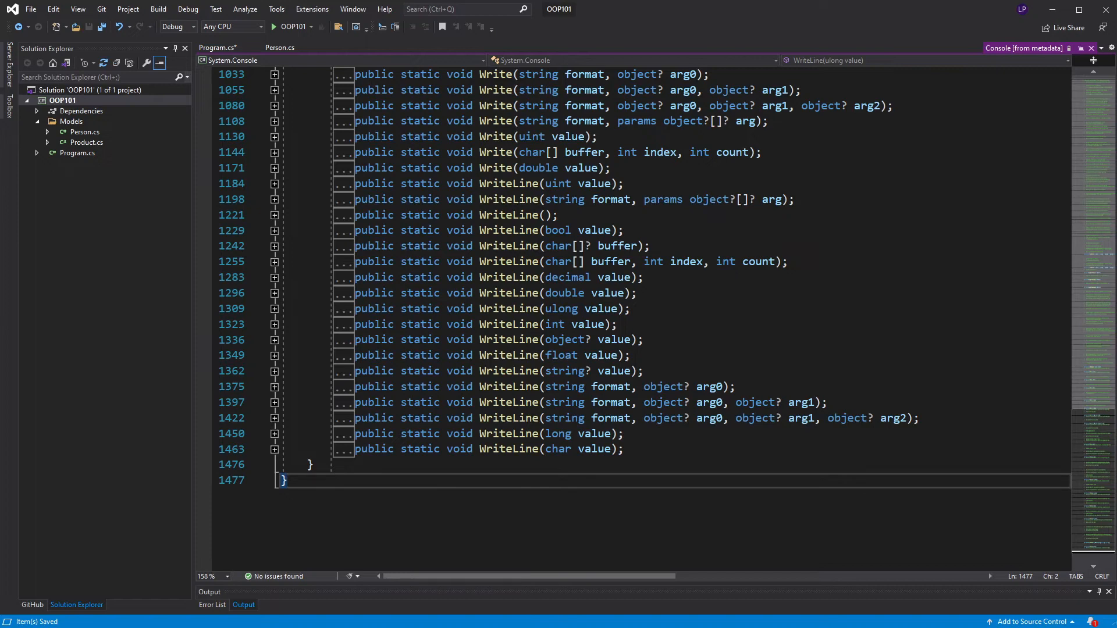
click(215, 47)
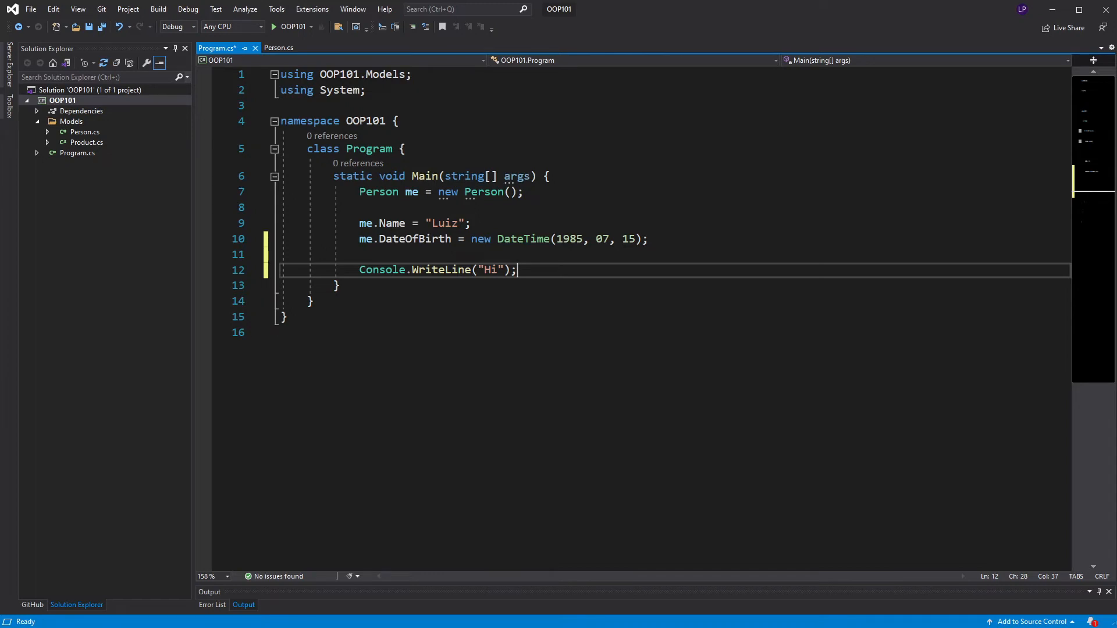
Declare string myObject = "I am an object"; on a new line below the print statement.
key(enter)
text(string)
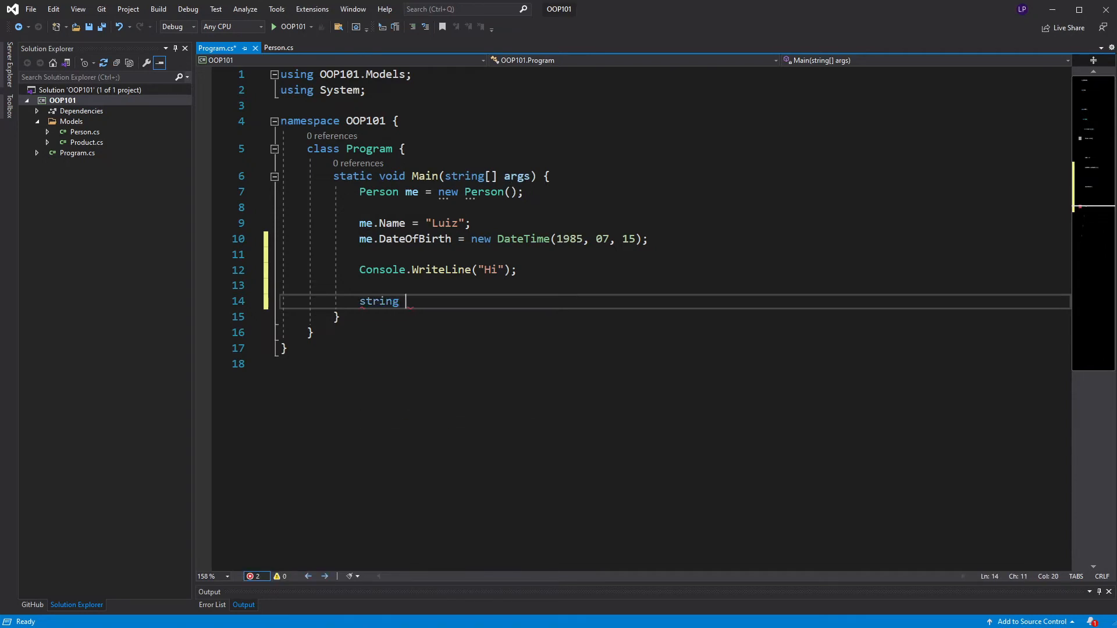
text(myObject)
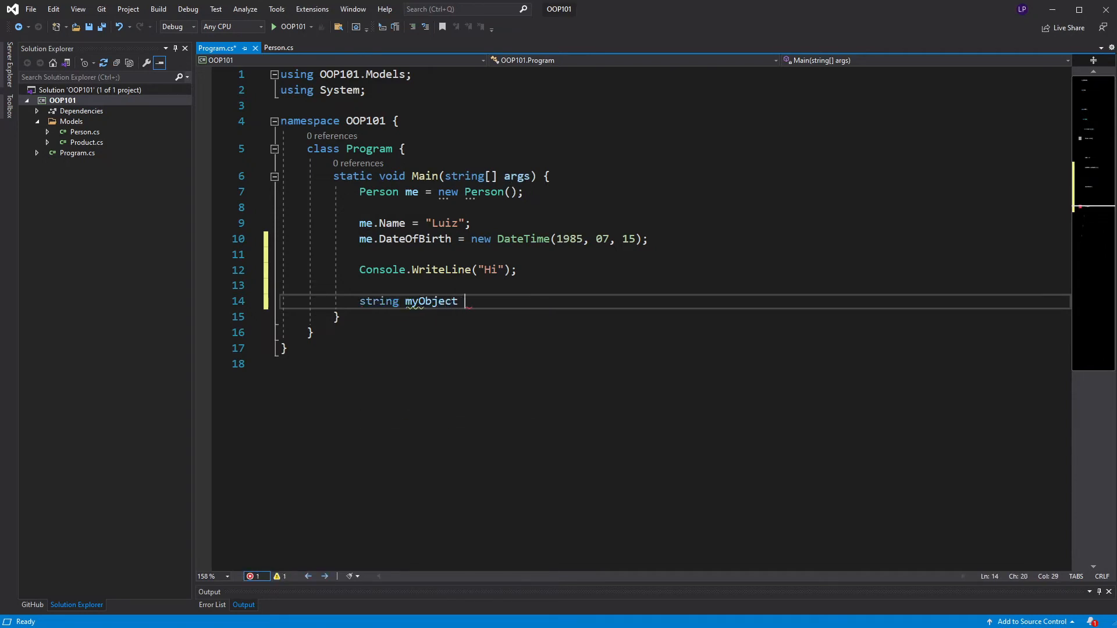
text(= "")
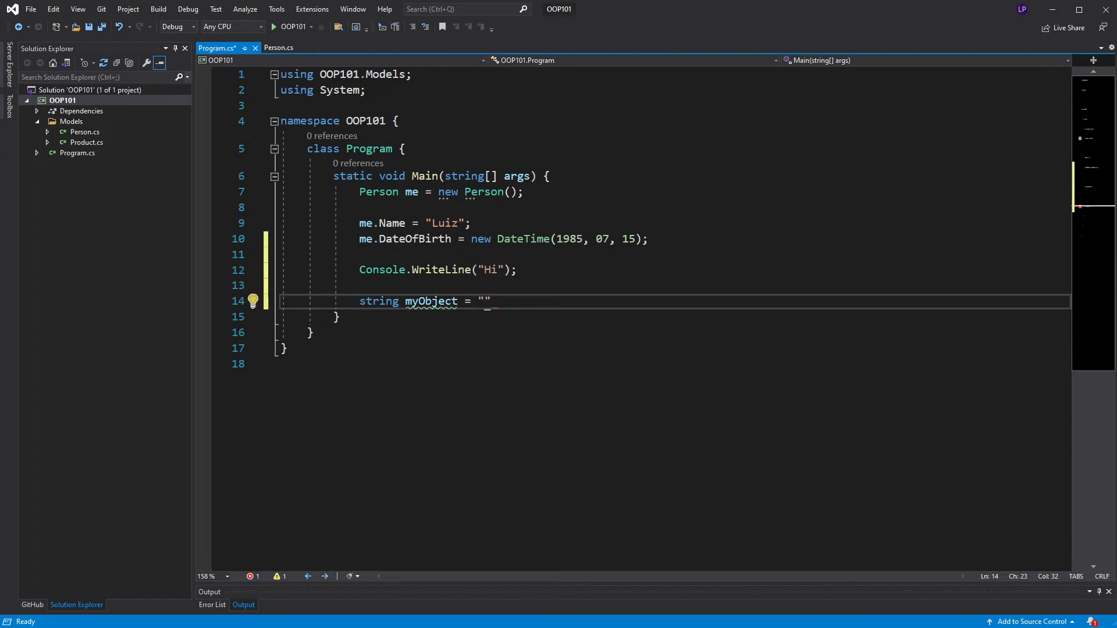
text(I am)
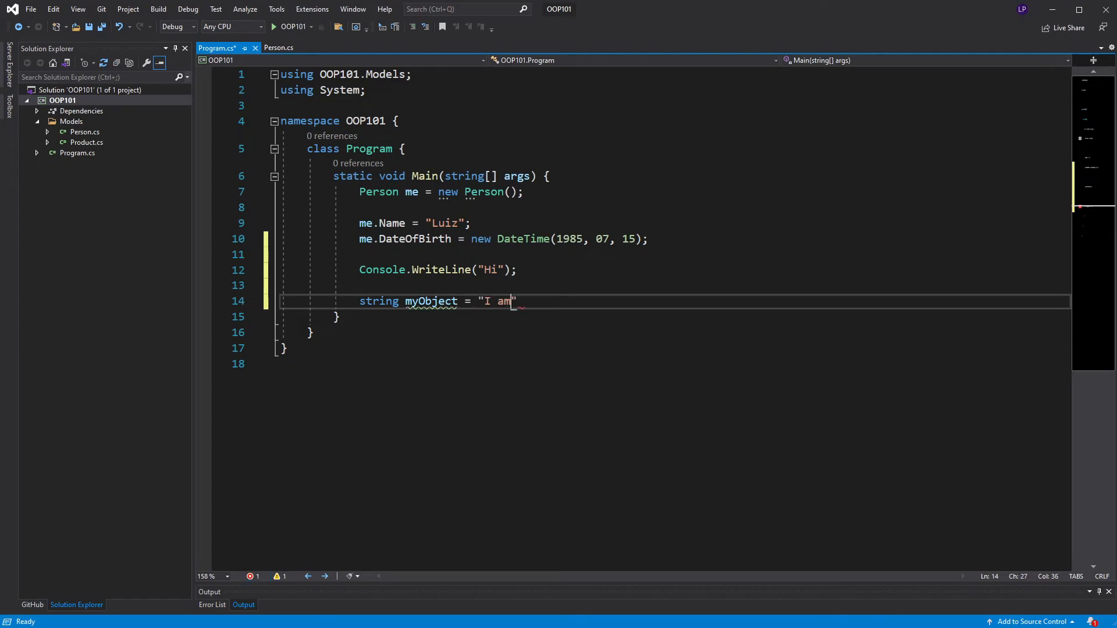
text(an object)
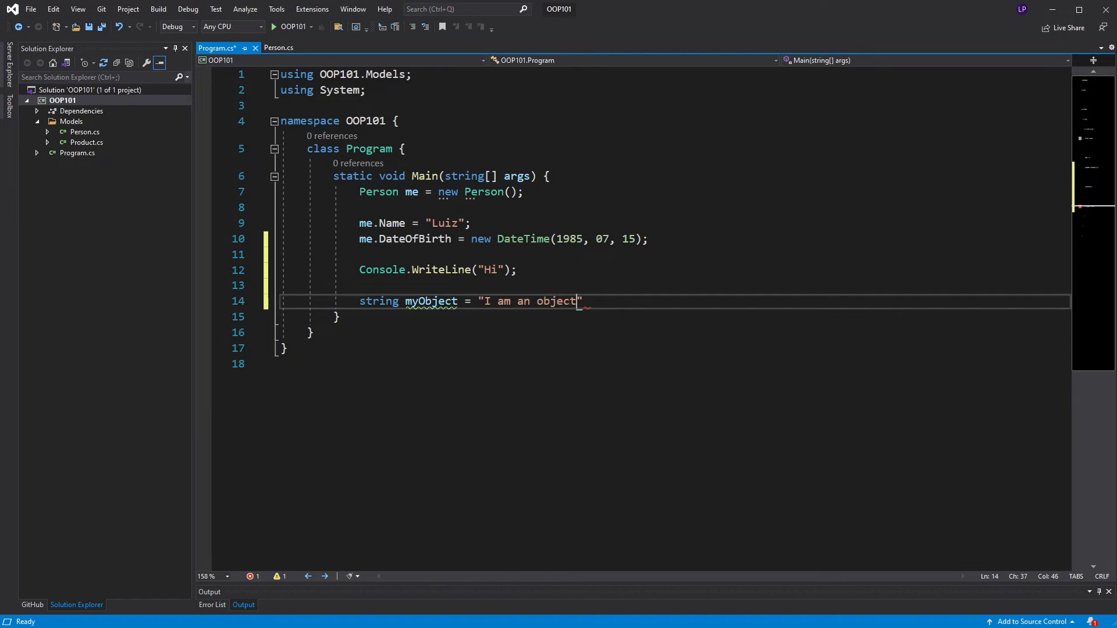
text(;)
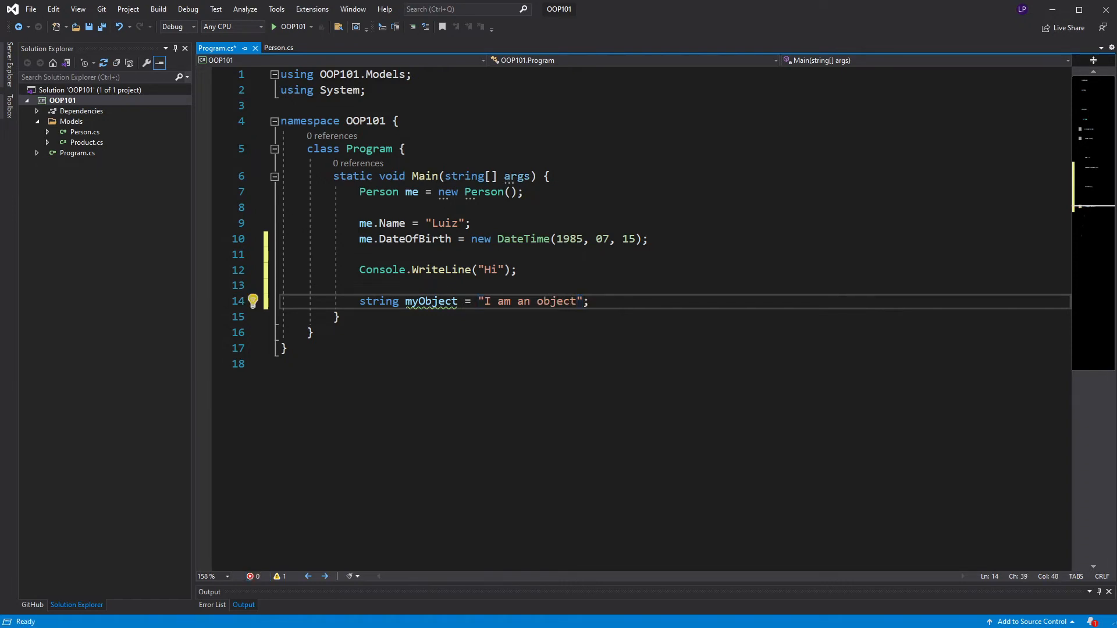
Begin a member access myObject. on the next line and browse the IntelliSense list.
key(enter)
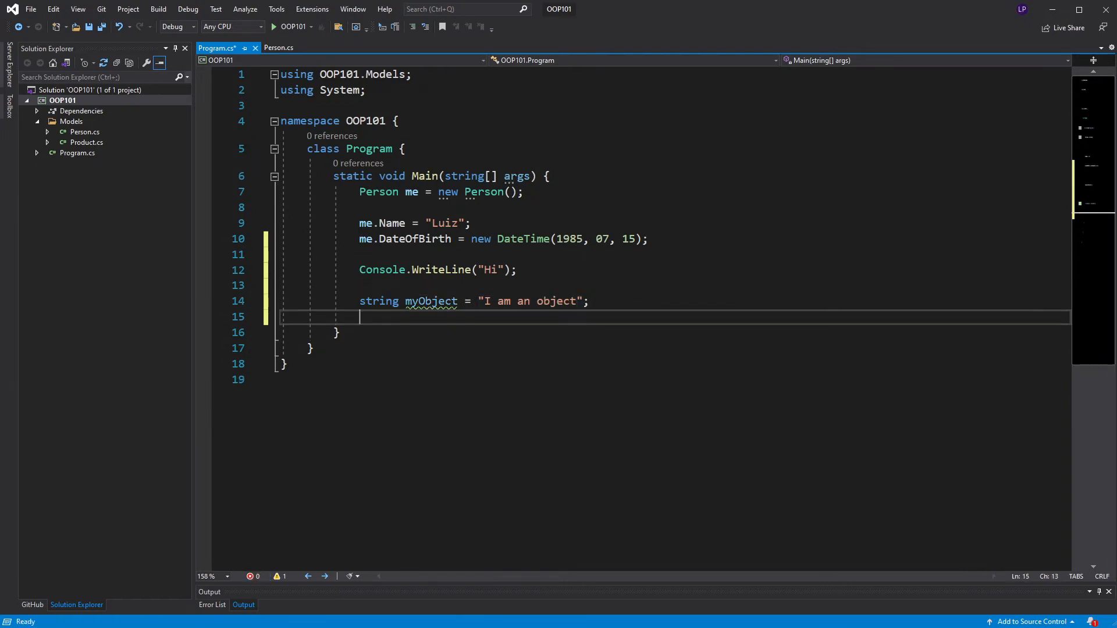
text(myObject)
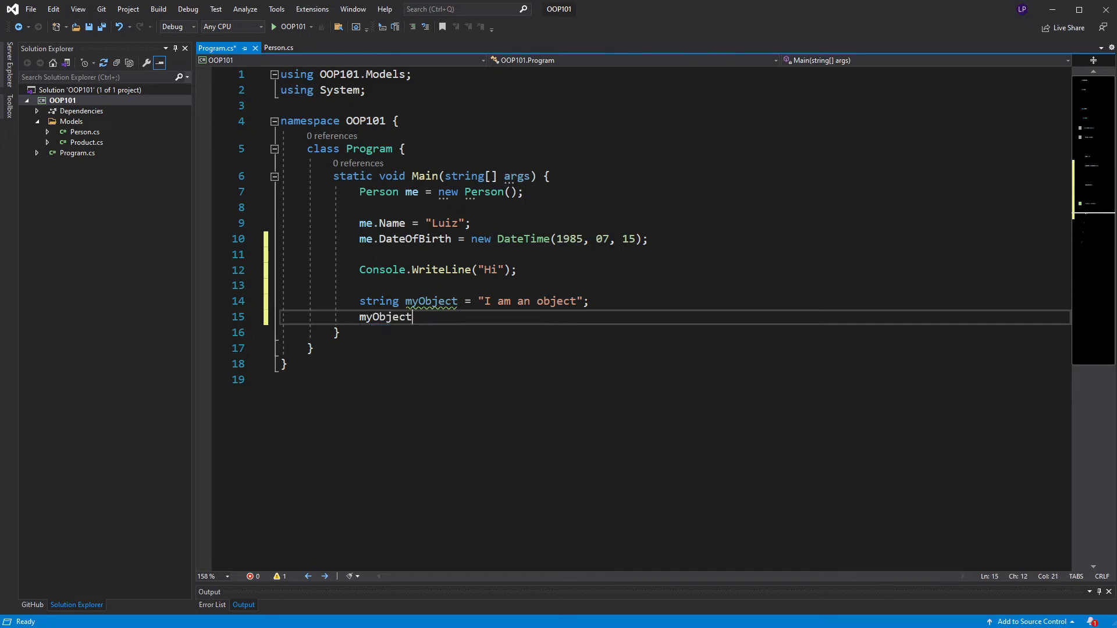
text(.)
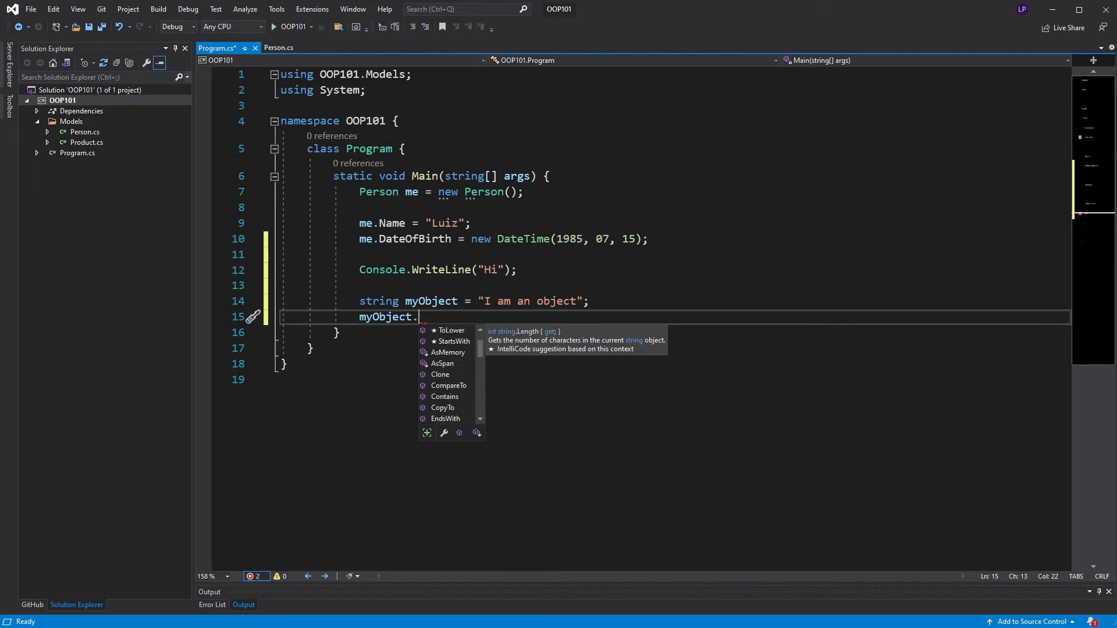
scroll(down, 3)
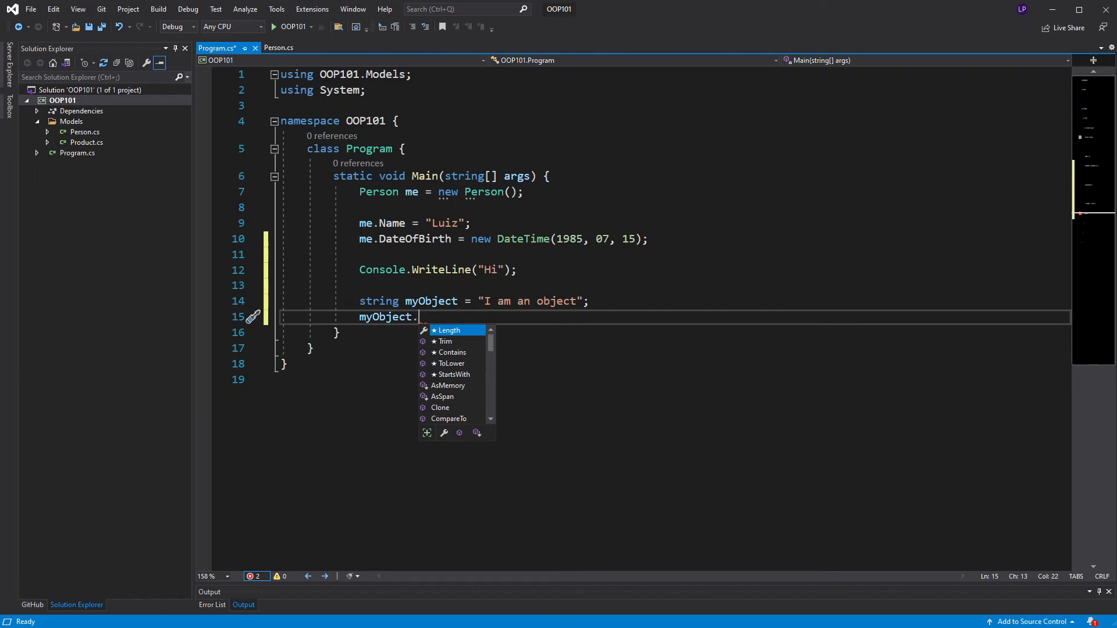
Finish the statement as myObject.ToUpper();.
text(ToUpper)
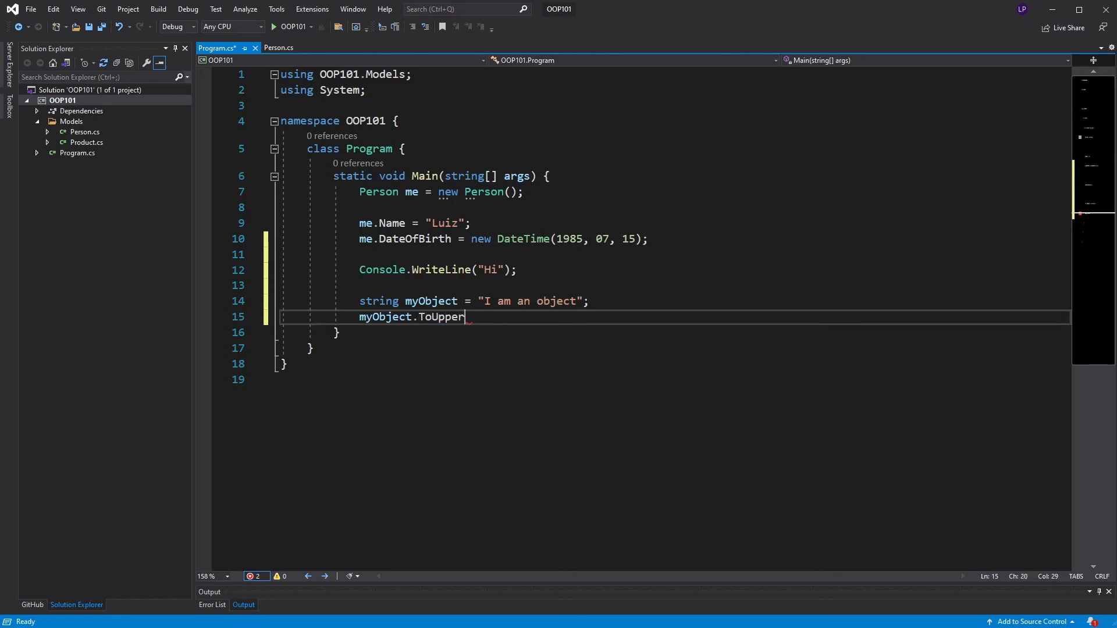
text(();)
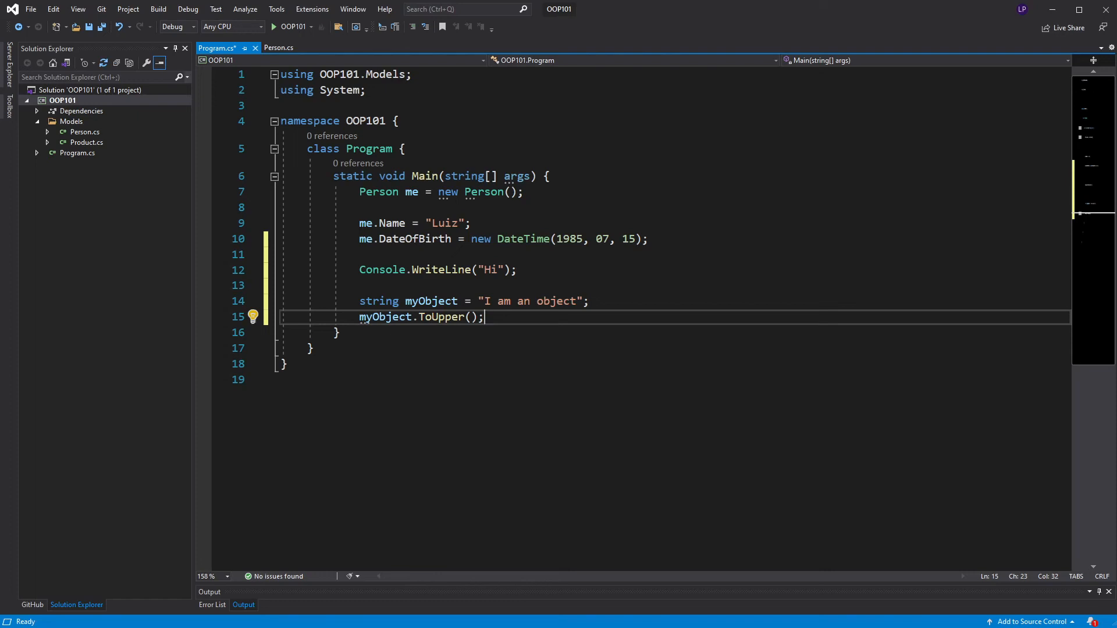
right_click(441, 316)
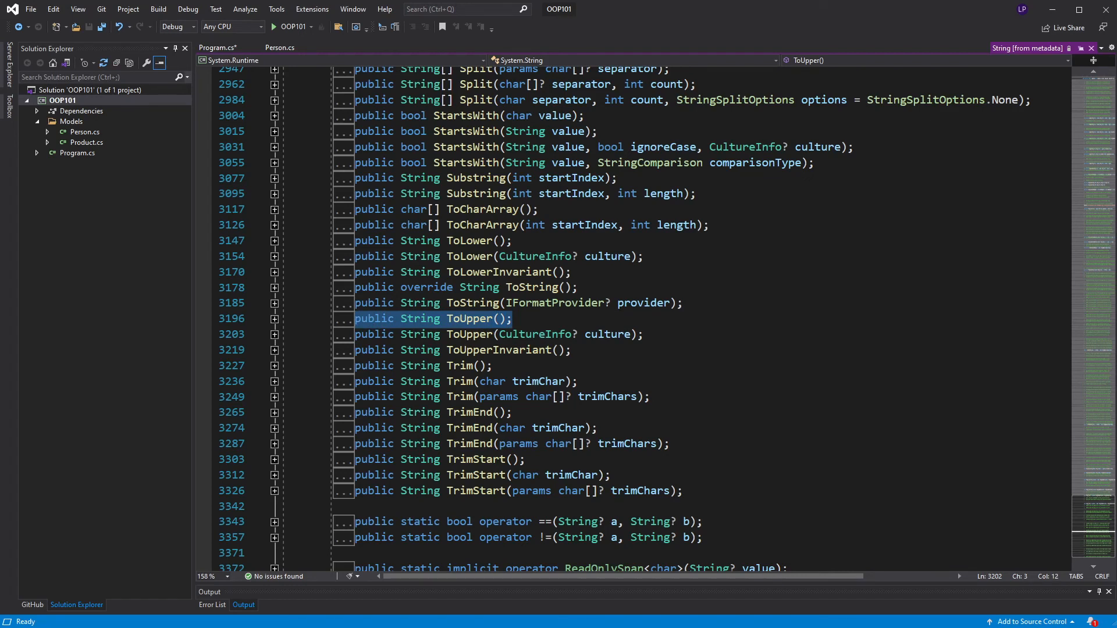
click(512, 319)
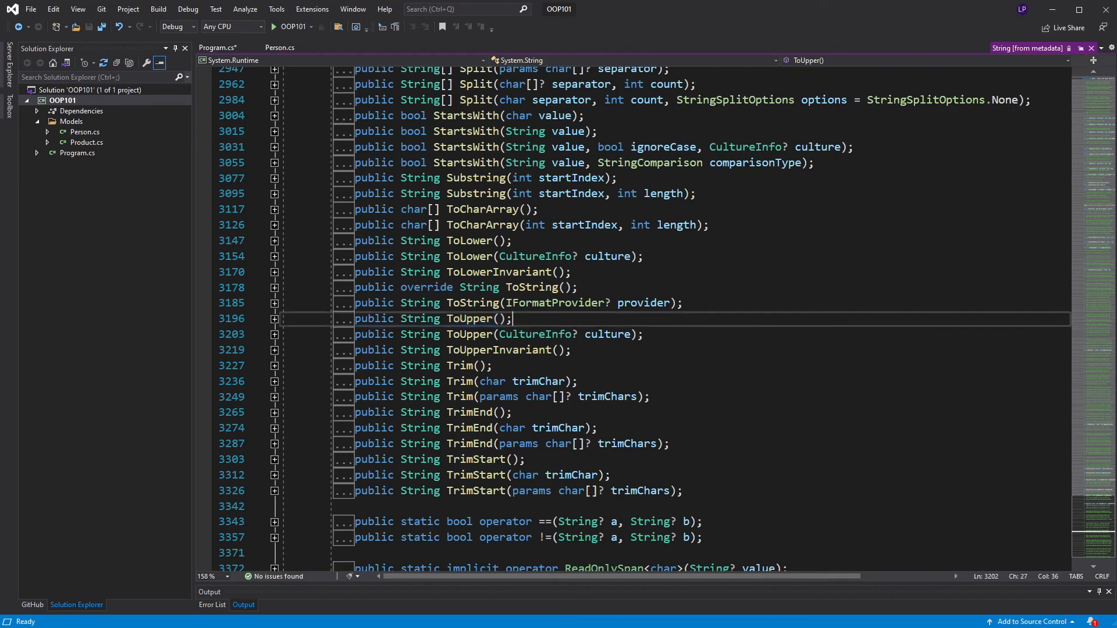
mouse_move(1091, 49)
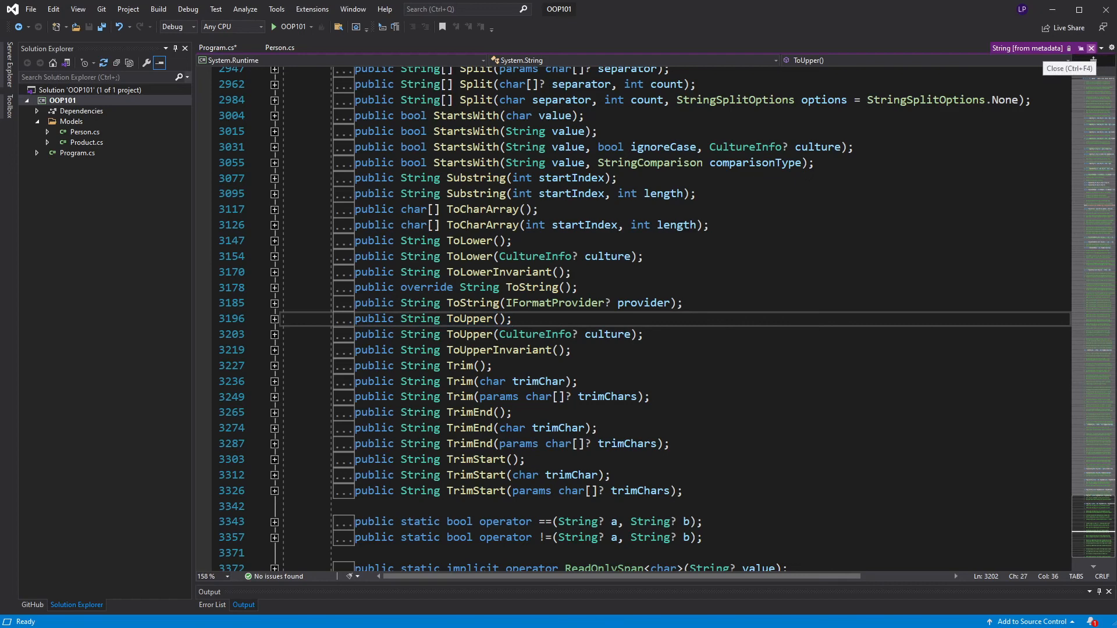
click(1091, 48)
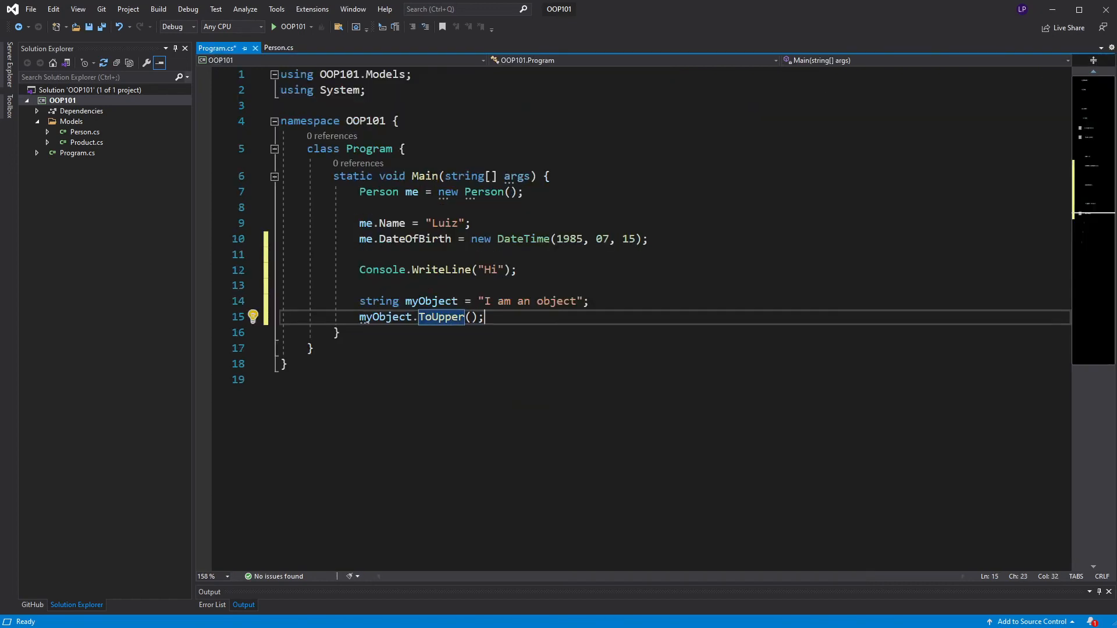